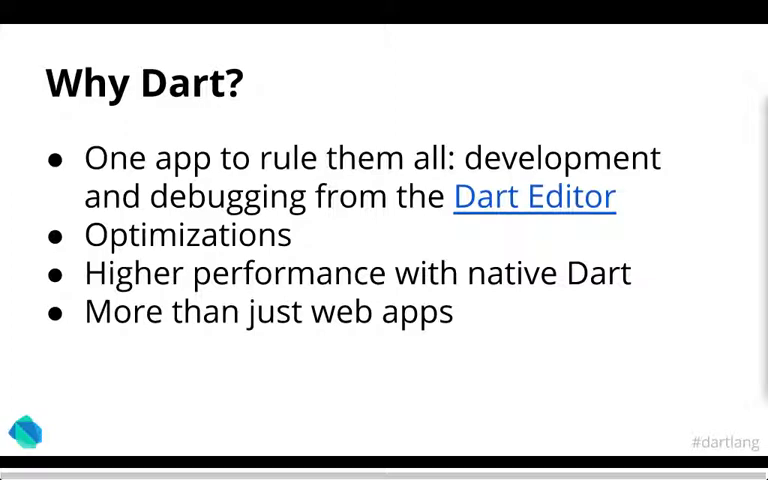
# - Advance to the 'Why Dart?' slide covering one-app development, optimizations and native performance
pyautogui.press('Right')
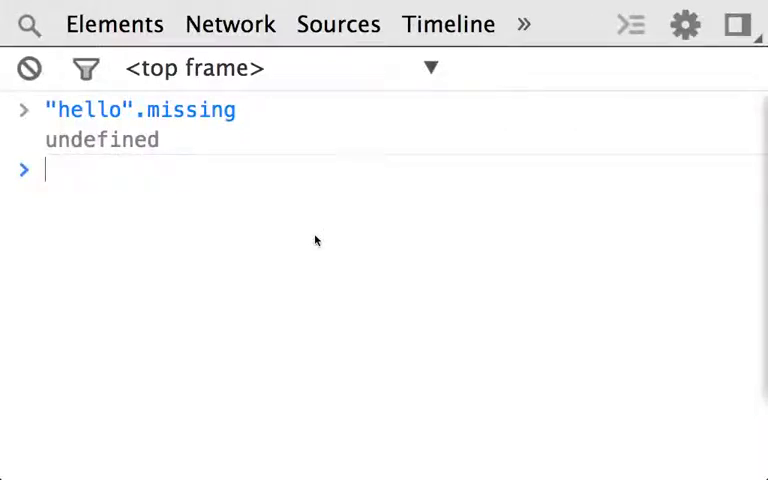
# - Evaluate "helo" > 1 in the console and show it returns false
pyautogui.write('"he')
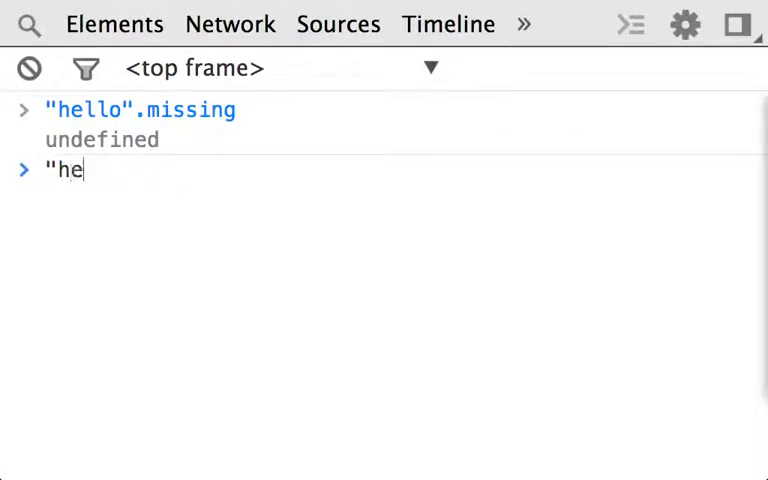
pyautogui.write('lo" > 1')
pyautogui.write("'asdf")
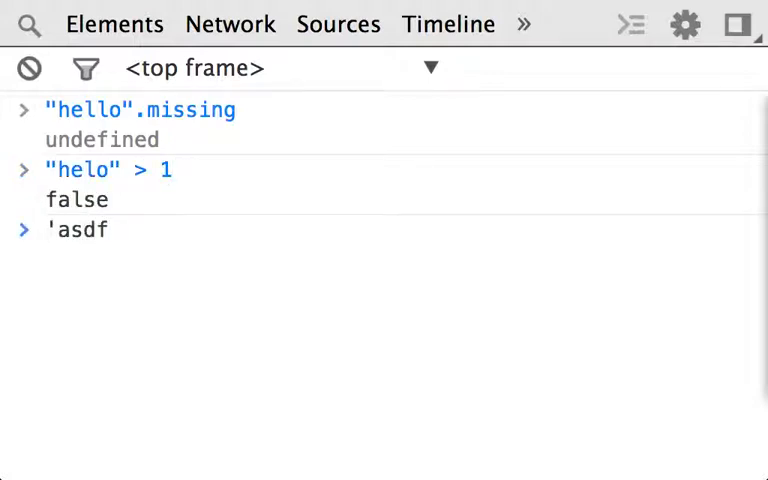
pyautogui.press('Enter')
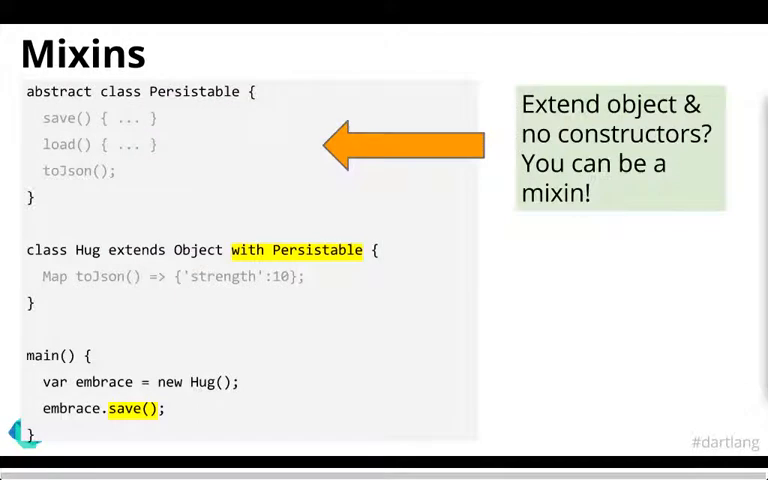
pyautogui.press('Right')
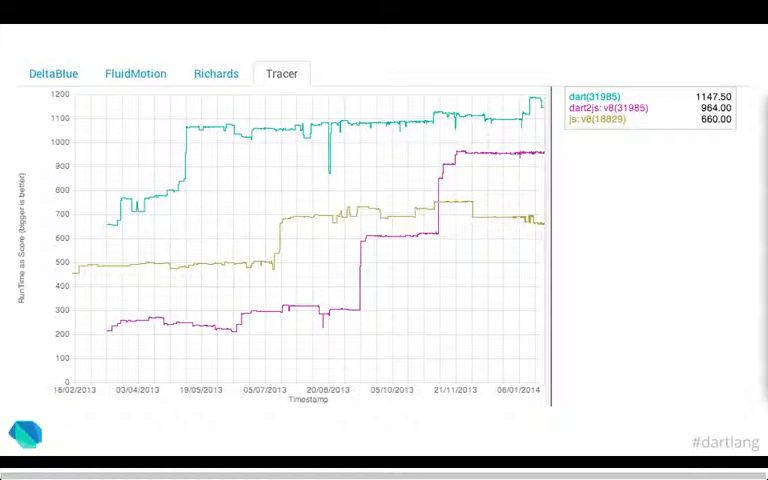
# - Flip between the Richards and DeltaBlue benchmark performance charts
pyautogui.click(216, 76)
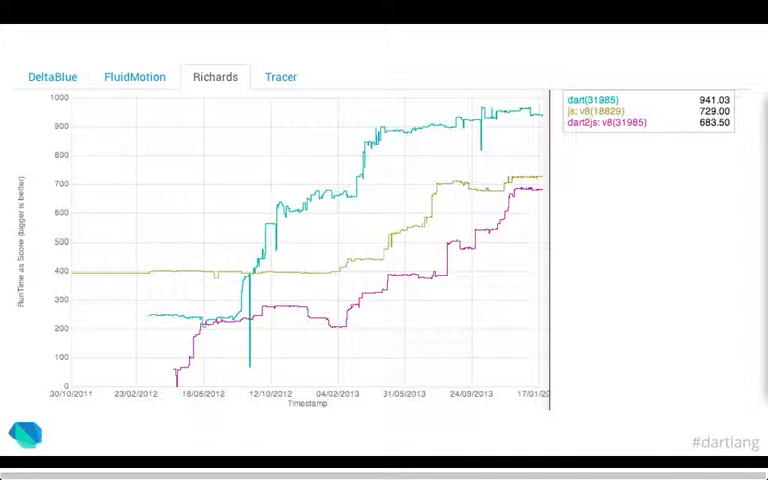
pyautogui.click(56, 76)
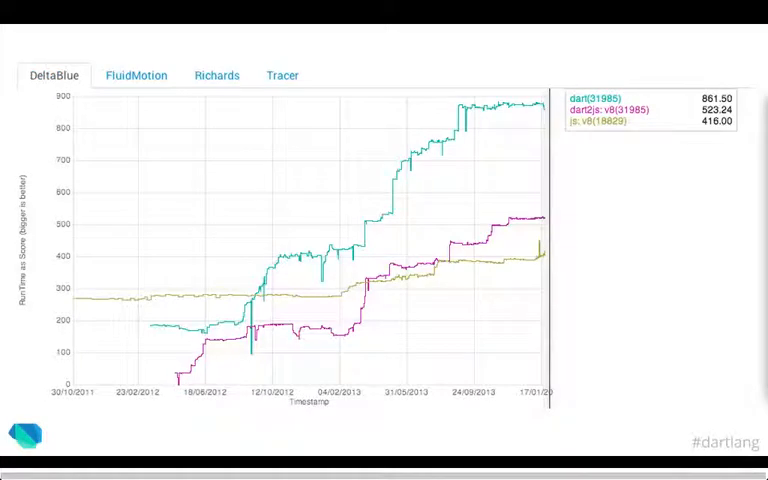
pyautogui.click(136, 76)
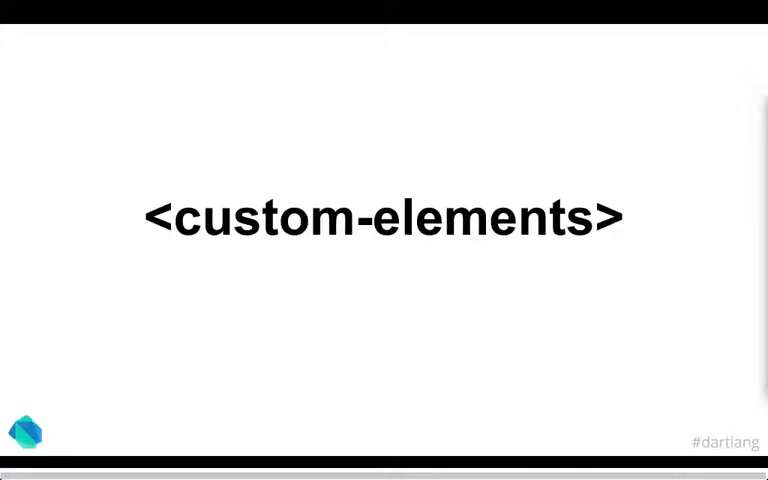
# - Advance past the custom-elements title to the 'Old 'n busted / New hotness' markup slide
pyautogui.press('Right')
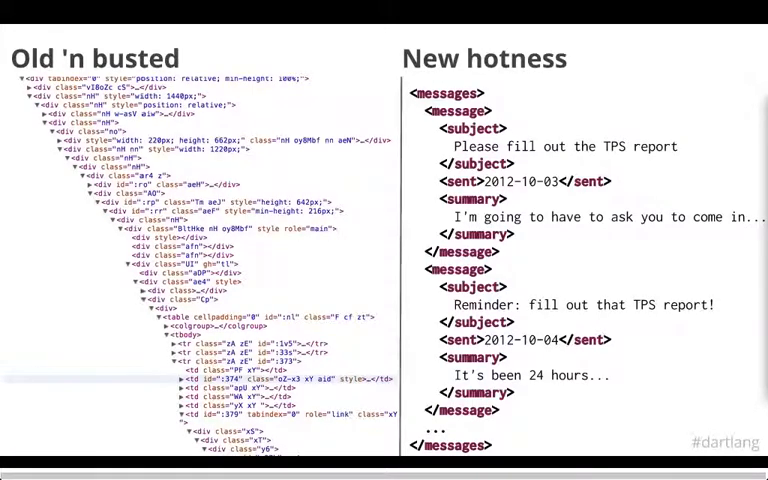